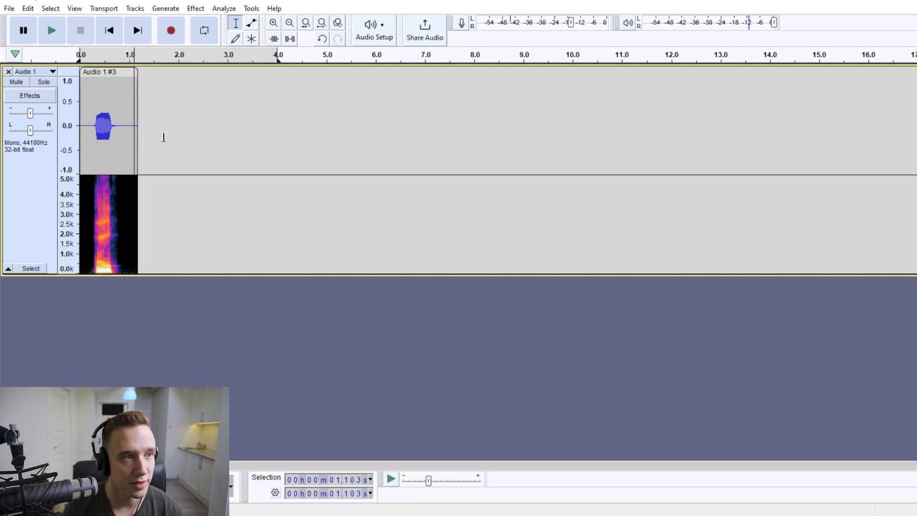
{"action": "mouse_move", "coordinate": [177, 133]}
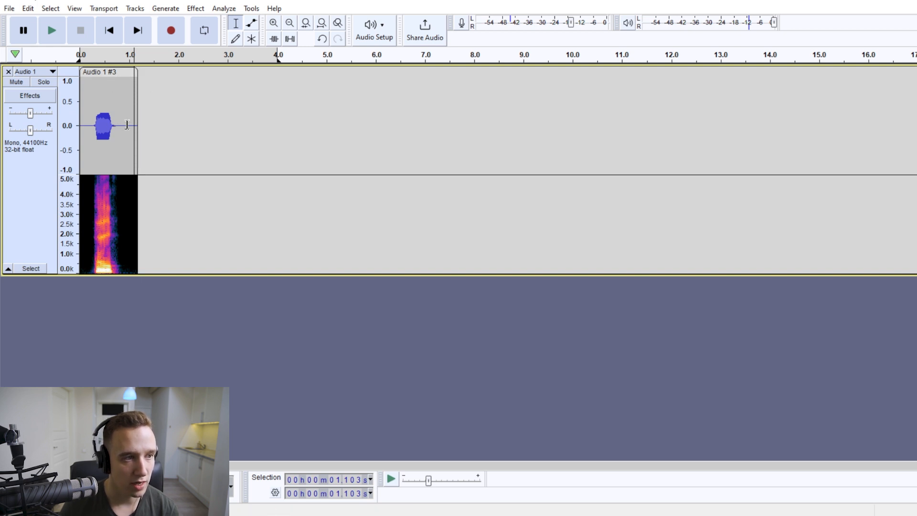
{"action": "mouse_move", "coordinate": [141, 134]}
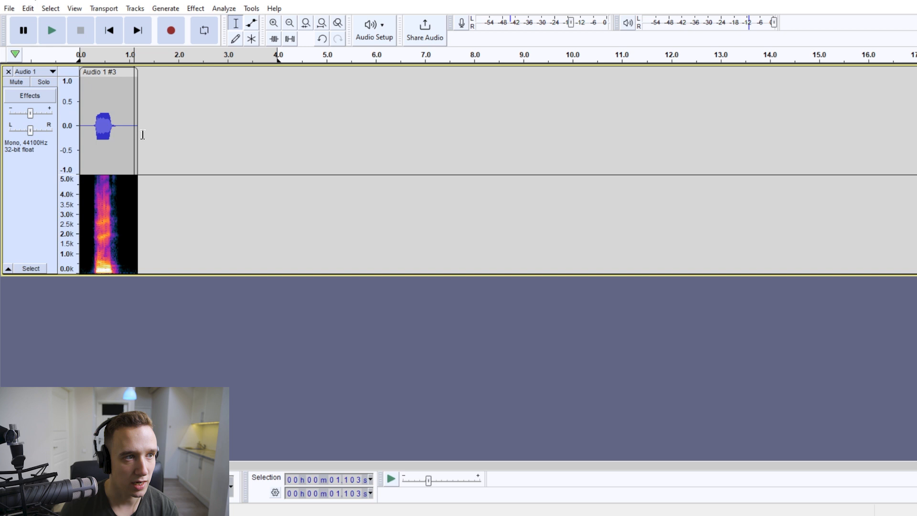
- Generate 11.693 seconds of silence after the end of the vocal clip
{"action": "left_click", "coordinate": [165, 8]}
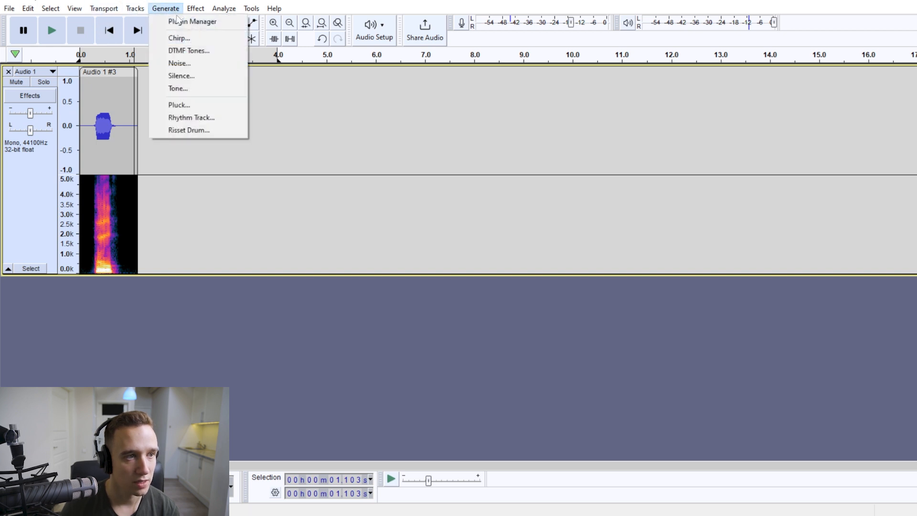
{"action": "mouse_move", "coordinate": [179, 39]}
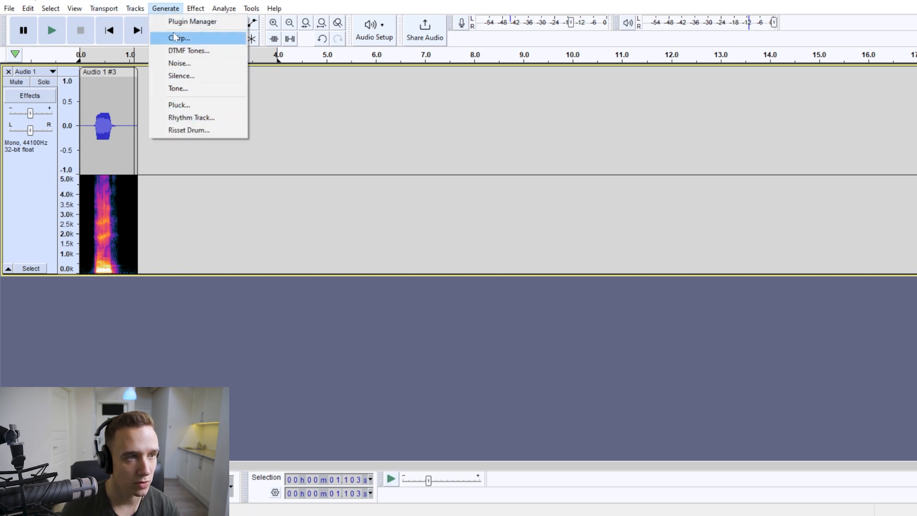
{"action": "left_click", "coordinate": [181, 76]}
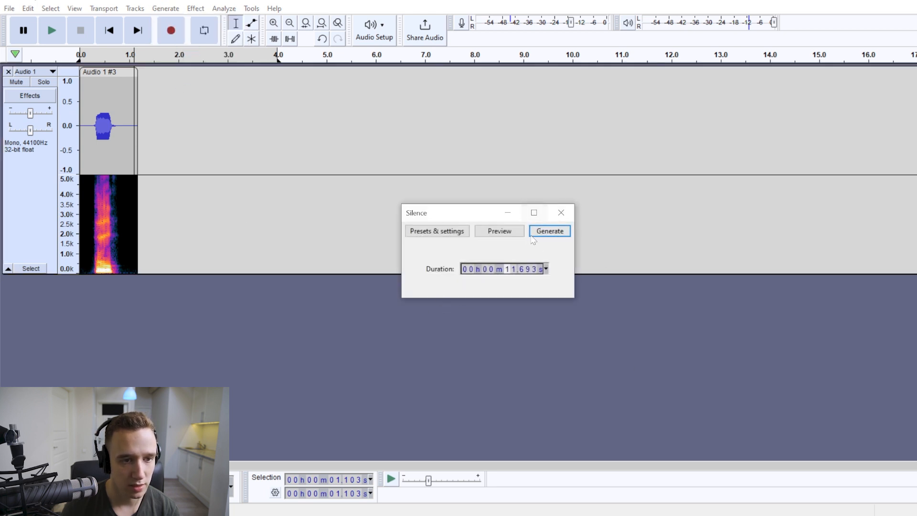
{"action": "left_click", "coordinate": [548, 230]}
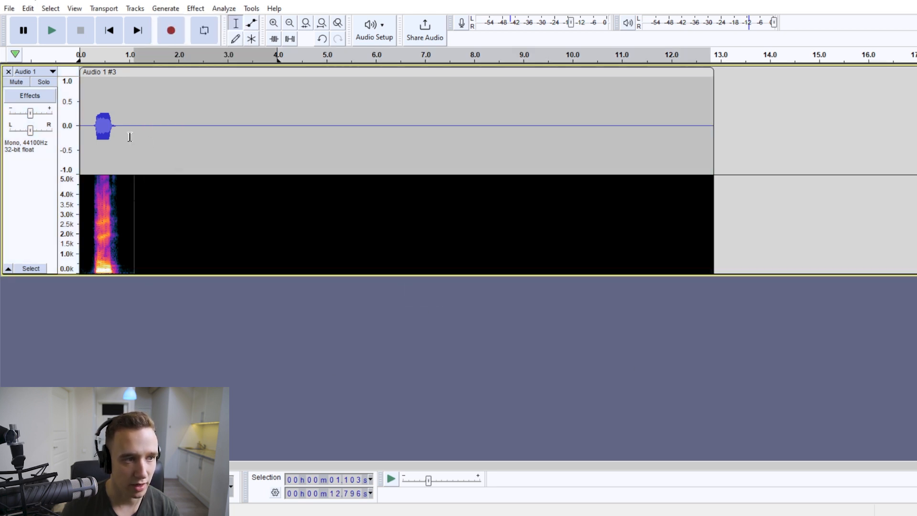
{"action": "left_click", "coordinate": [186, 126]}
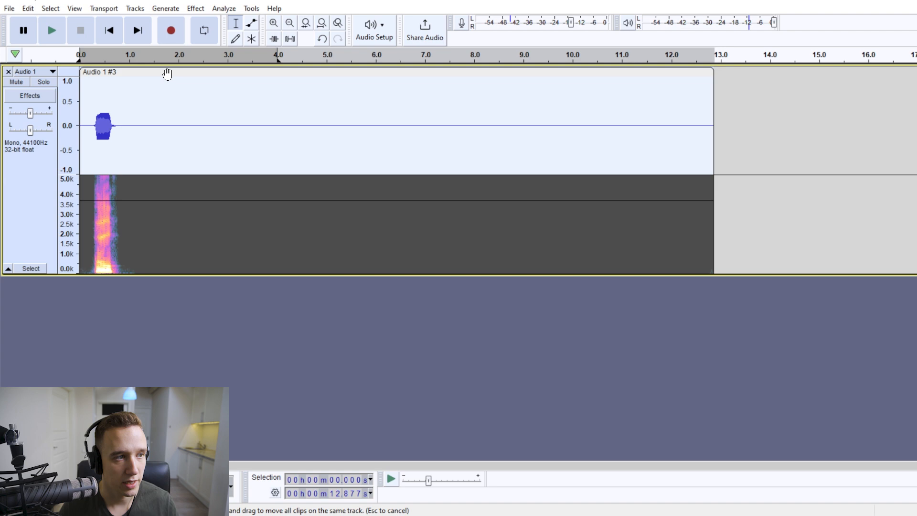
{"action": "mouse_move", "coordinate": [314, 166]}
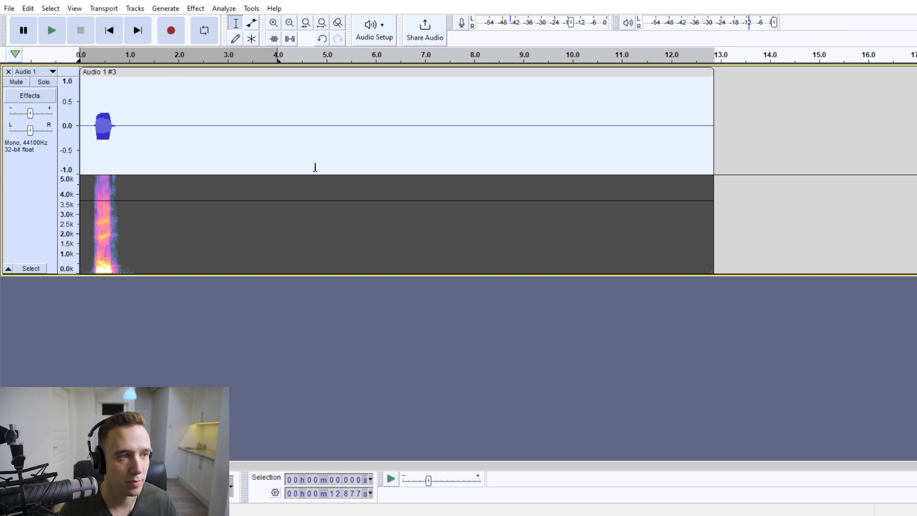
- Bring up the Echo effect on the selected padded clip
{"action": "left_click", "coordinate": [195, 8]}
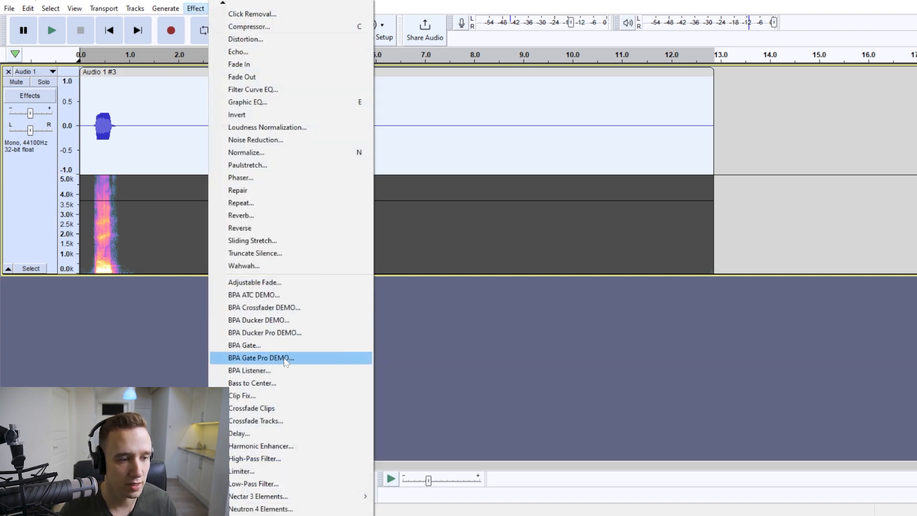
{"action": "mouse_move", "coordinate": [266, 127]}
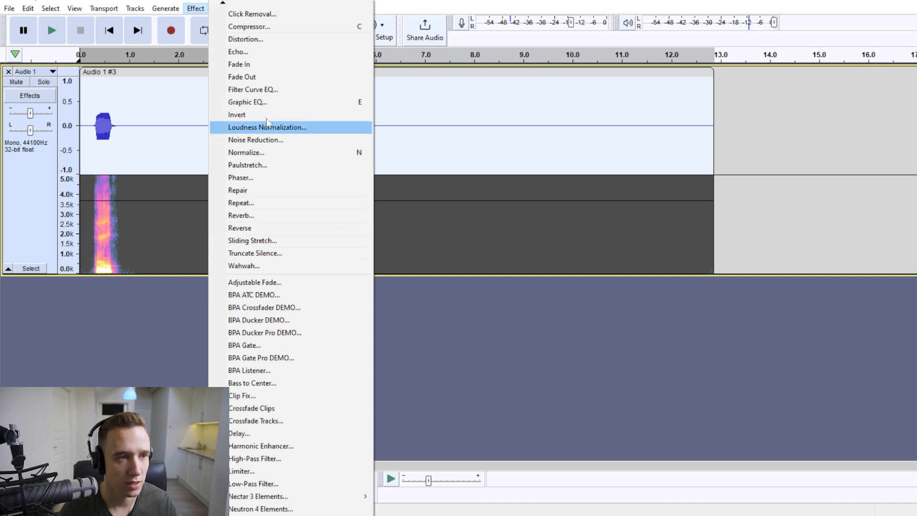
{"action": "mouse_move", "coordinate": [263, 52]}
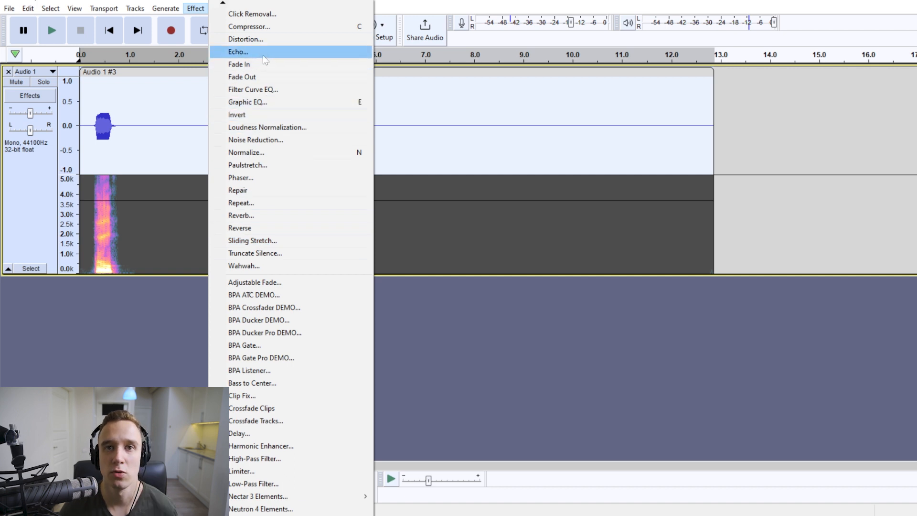
{"action": "left_click", "coordinate": [237, 52]}
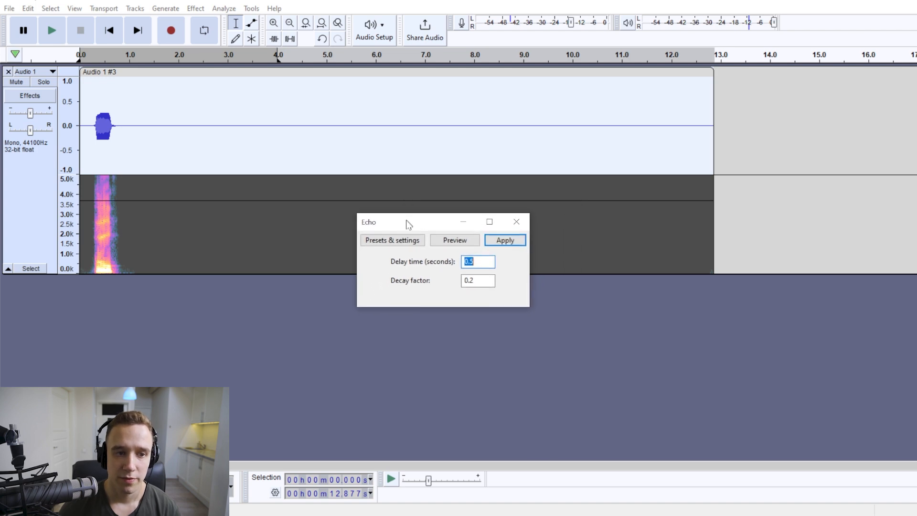
- Apply Echo with 0.5 second delay and 0.2 decay factor to the clip
{"action": "left_click_drag", "start_coordinate": [409, 222], "coordinate": [436, 249]}
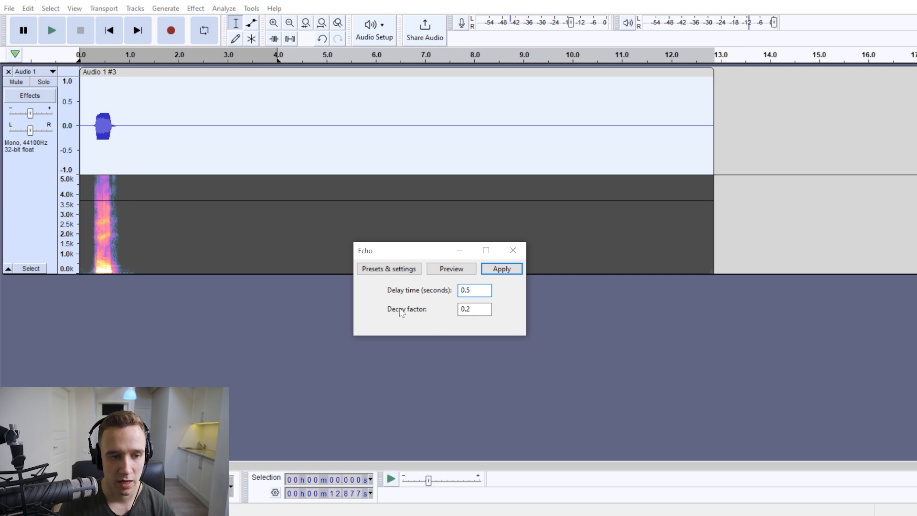
{"action": "mouse_move", "coordinate": [435, 318]}
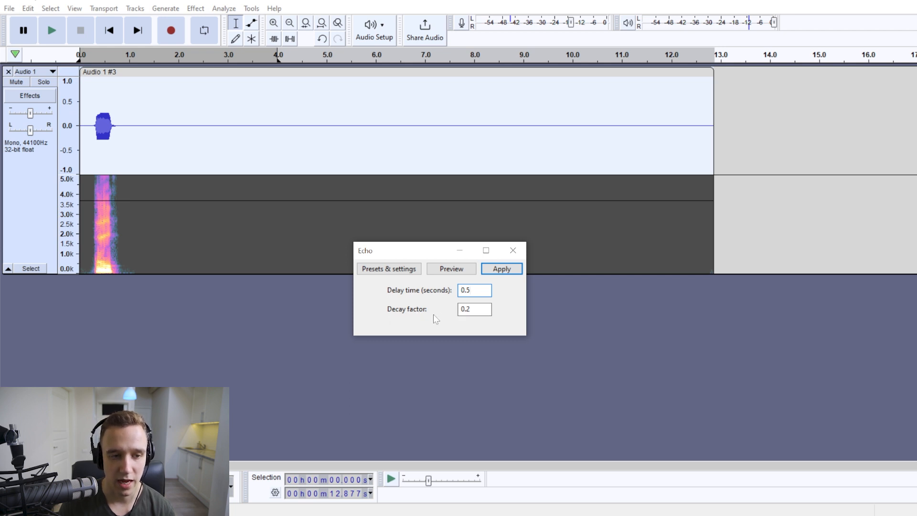
{"action": "left_click", "coordinate": [474, 309]}
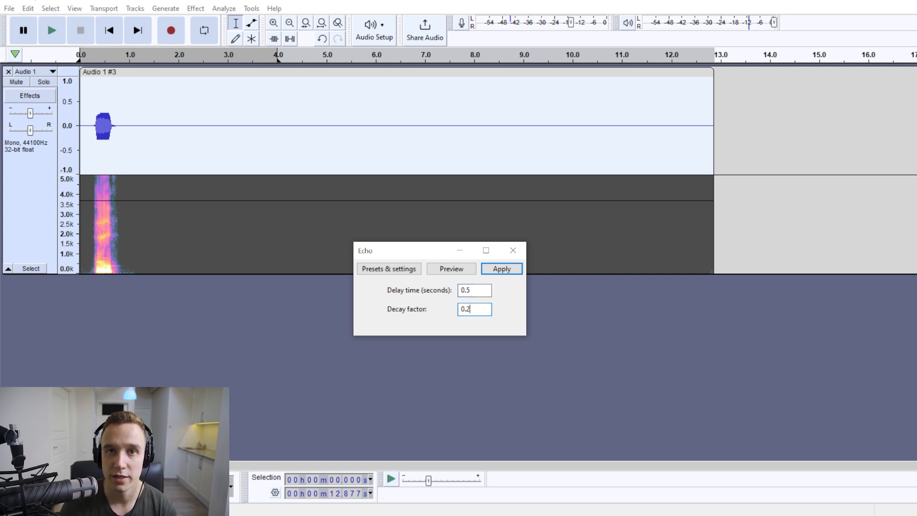
{"action": "mouse_move", "coordinate": [496, 292]}
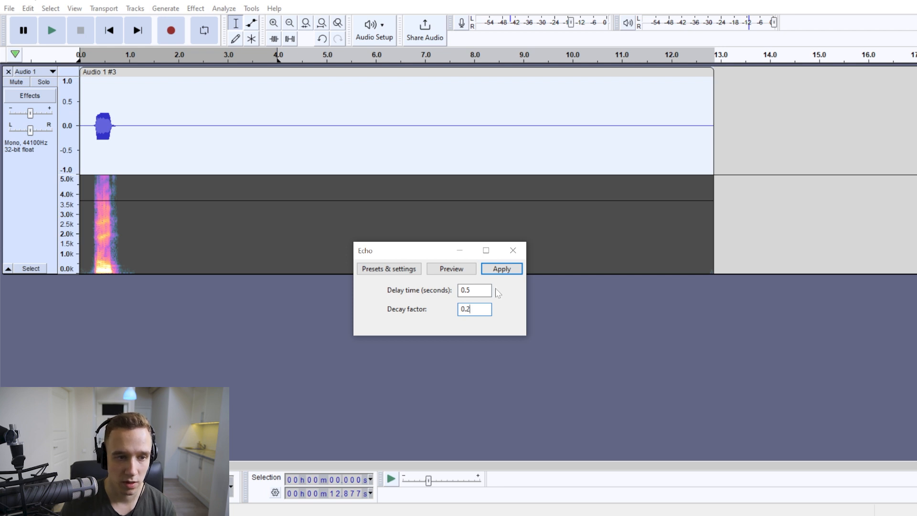
{"action": "left_click", "coordinate": [500, 268]}
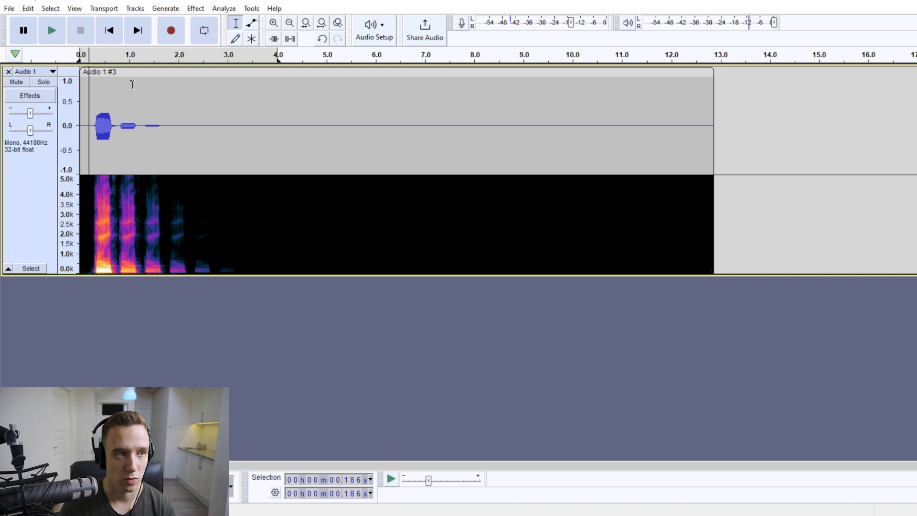
- Play back the echoed clip and stop playback
{"action": "left_click", "coordinate": [52, 29]}
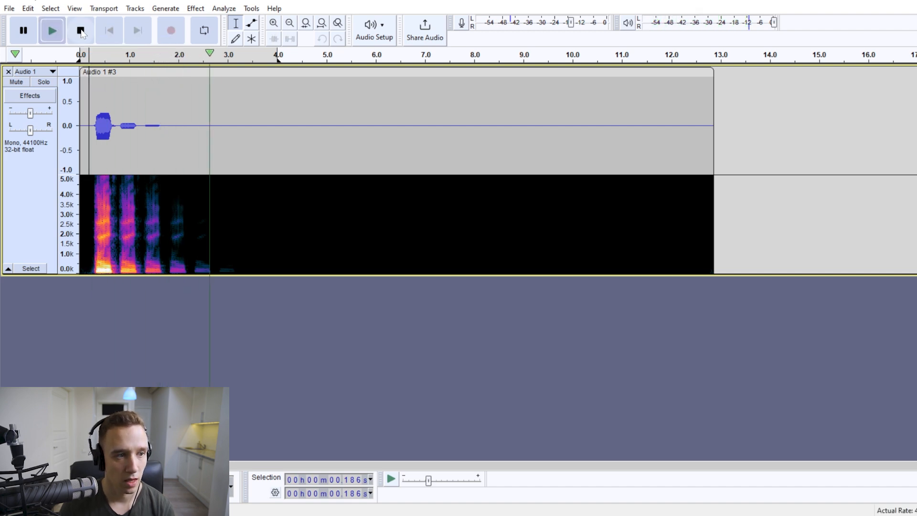
{"action": "left_click", "coordinate": [80, 30]}
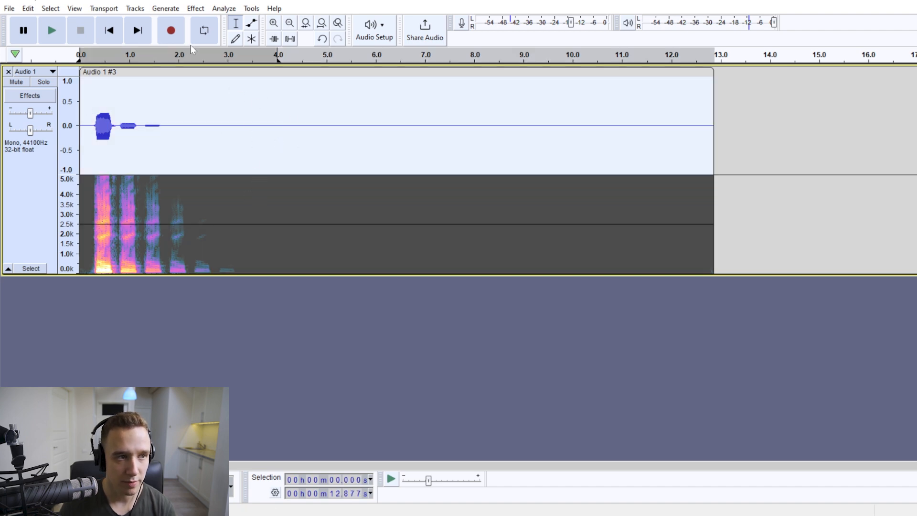
- Bring up the Reverb effect on the echoed clip
{"action": "left_click", "coordinate": [194, 8]}
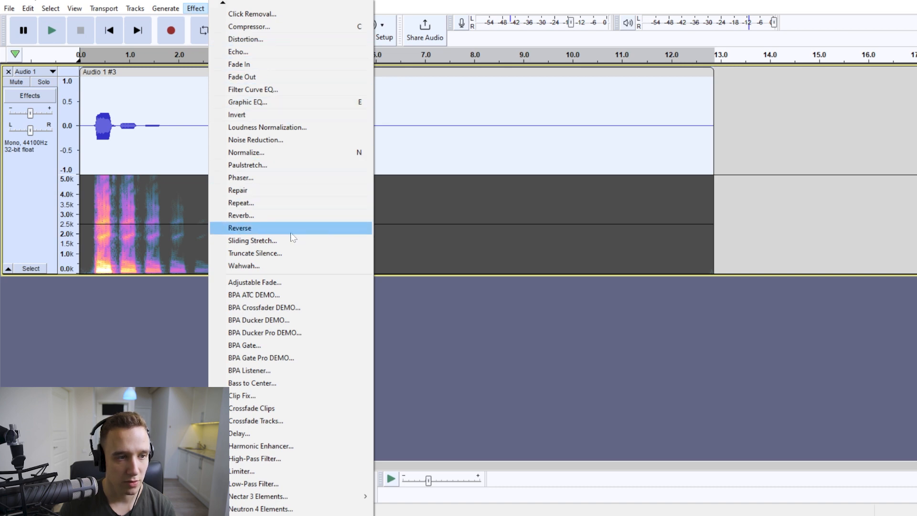
{"action": "mouse_move", "coordinate": [249, 219]}
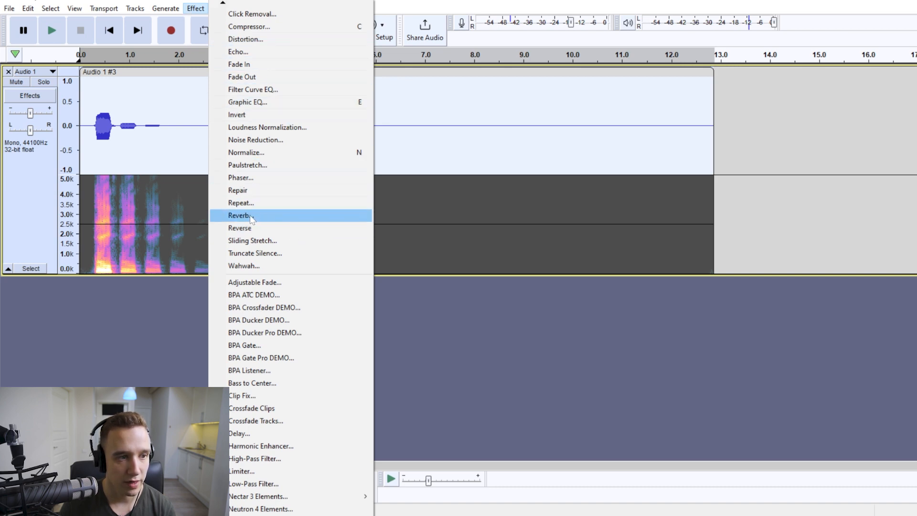
{"action": "left_click", "coordinate": [239, 215]}
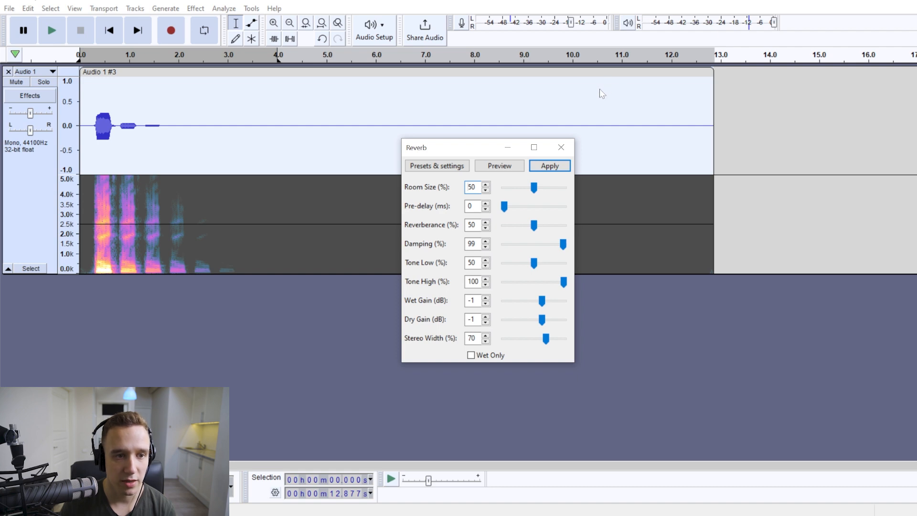
- Load the Vocal II factory preset in the Reverb effect
{"action": "left_click", "coordinate": [436, 166]}
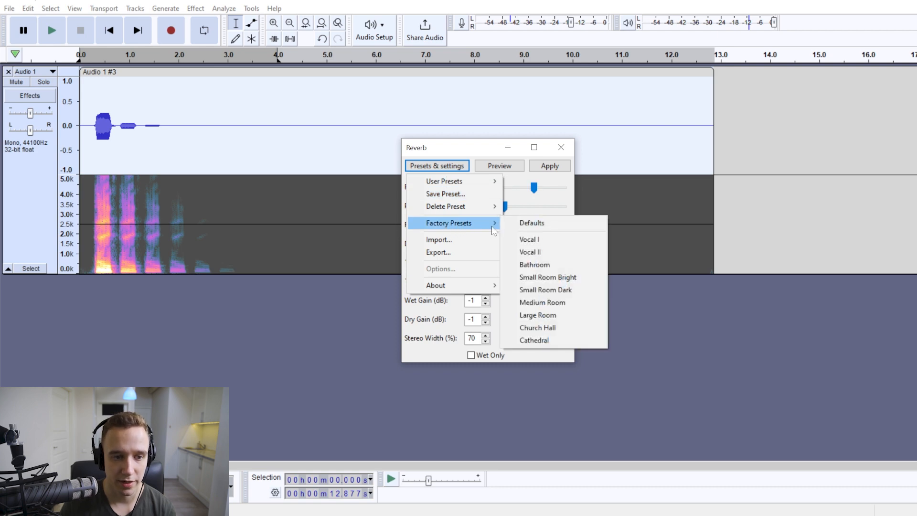
{"action": "mouse_move", "coordinate": [538, 252]}
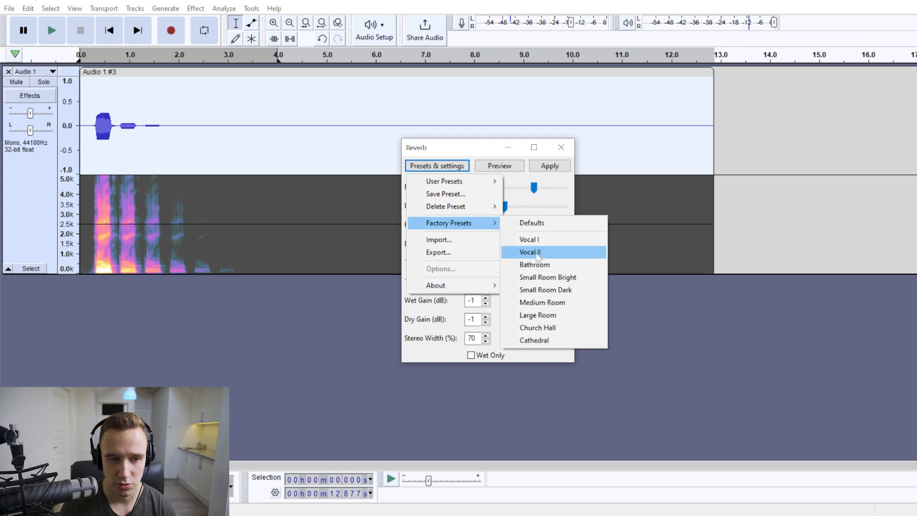
{"action": "left_click", "coordinate": [528, 252]}
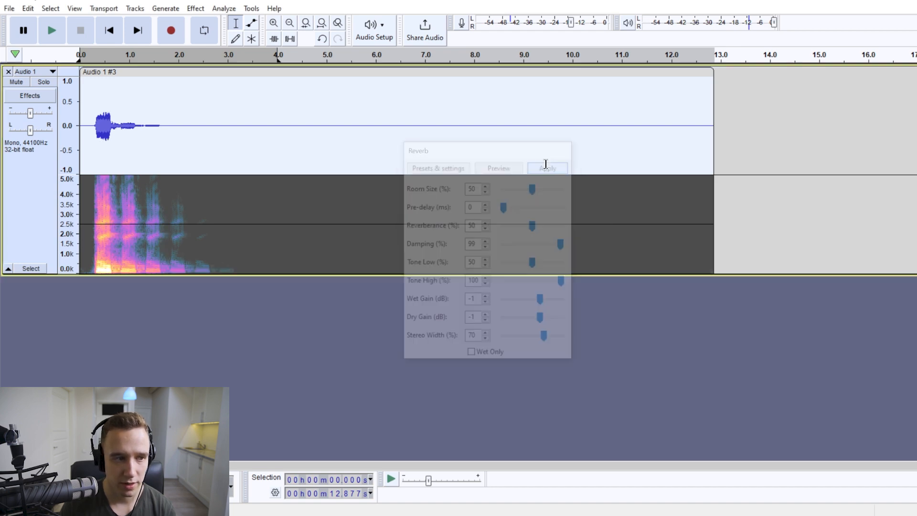
- Apply the Vocal II reverb, then play back the treated clip
{"action": "left_click", "coordinate": [546, 168]}
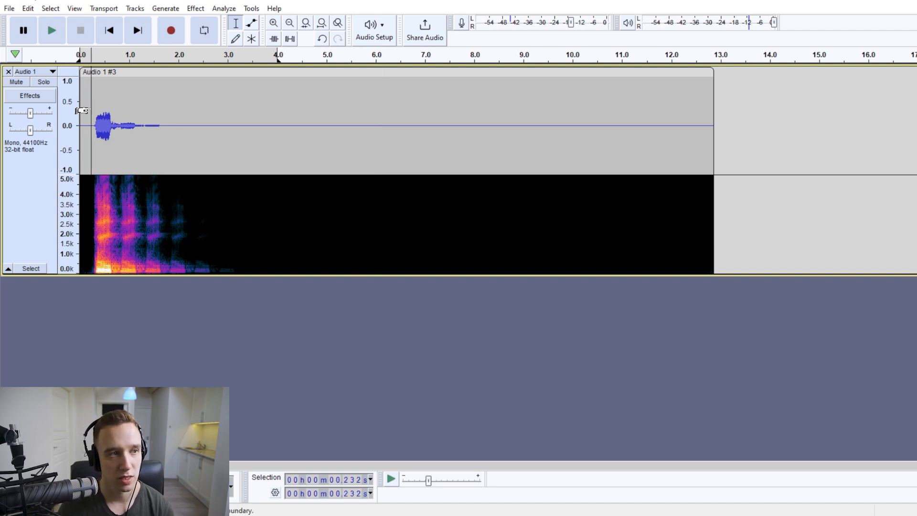
{"action": "mouse_move", "coordinate": [52, 31]}
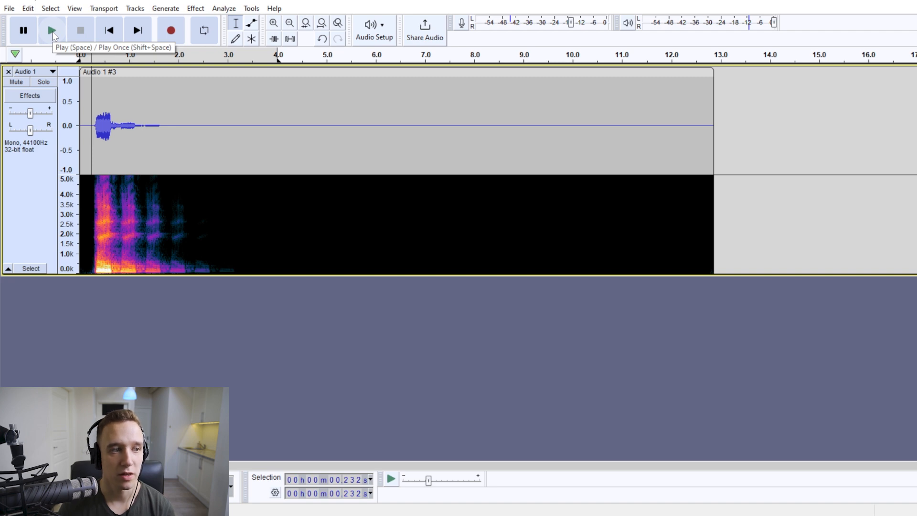
{"action": "left_click", "coordinate": [52, 29]}
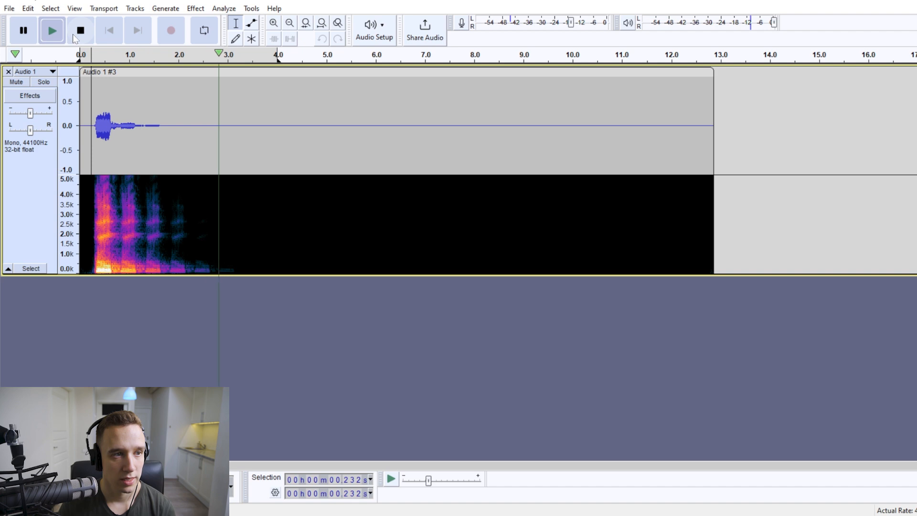
{"action": "left_click", "coordinate": [80, 29]}
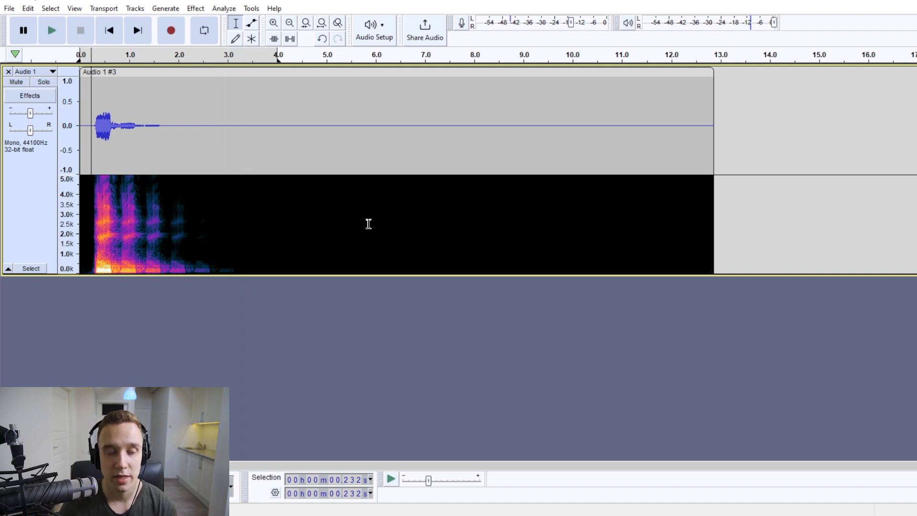